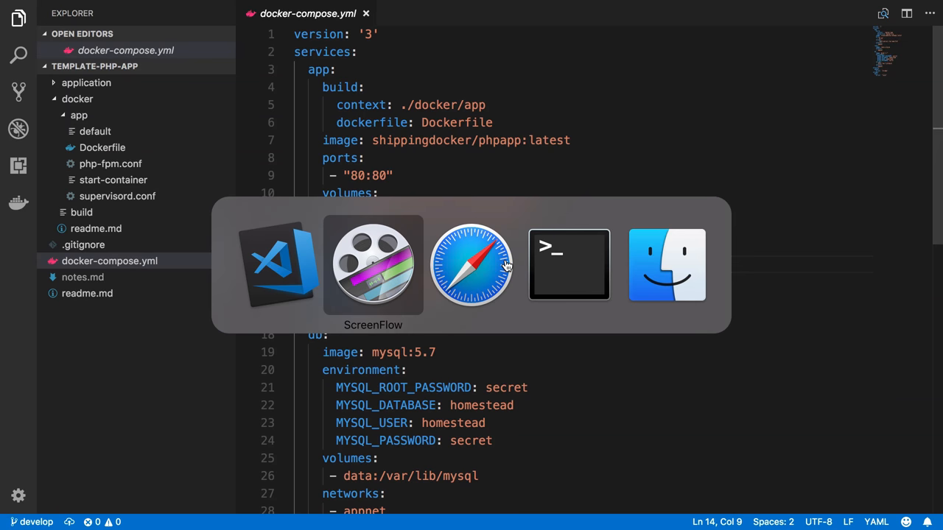
Check the docker-compose up output in Terminal, then view the Laravel welcome page at localhost.
{"action": "left_click", "coordinate": [568, 265]}
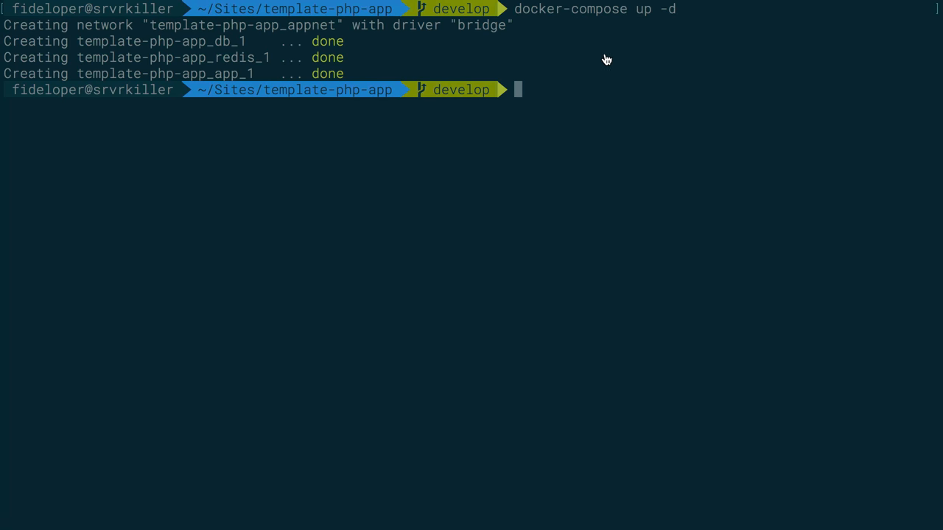
{"action": "mouse_move", "coordinate": [650, 46]}
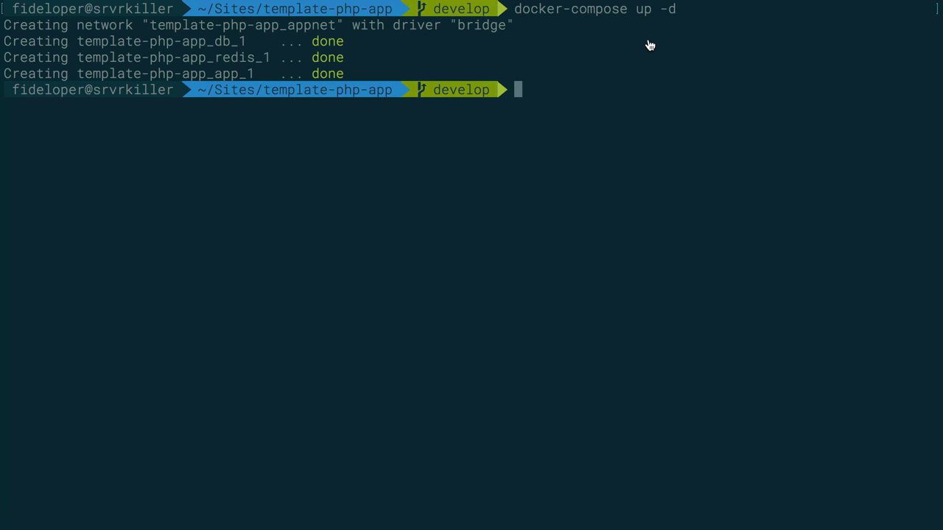
{"action": "mouse_move", "coordinate": [350, 73]}
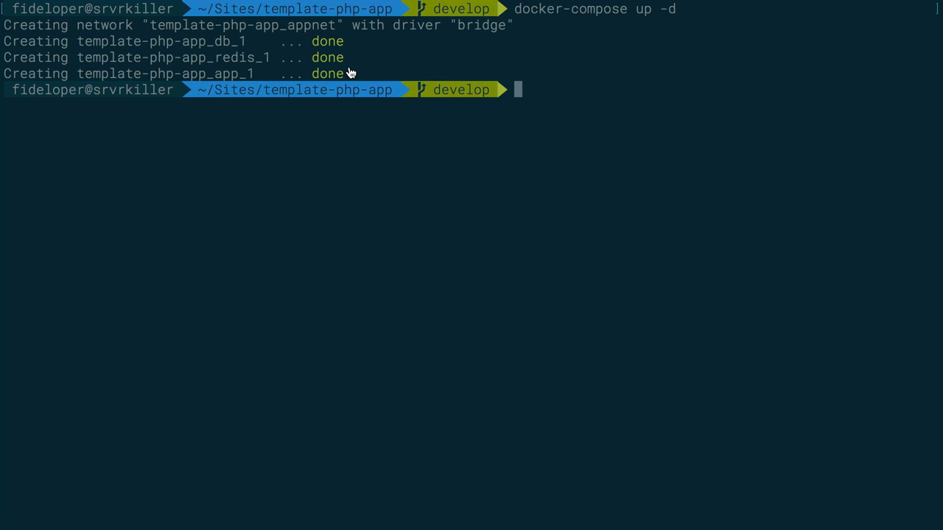
{"action": "key", "text": "Cmd+Tab"}
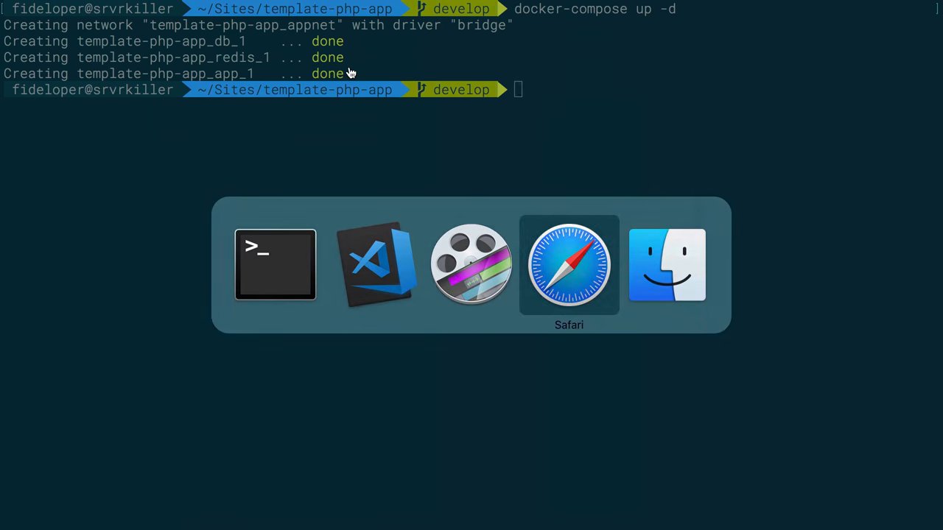
{"action": "left_click", "coordinate": [569, 265]}
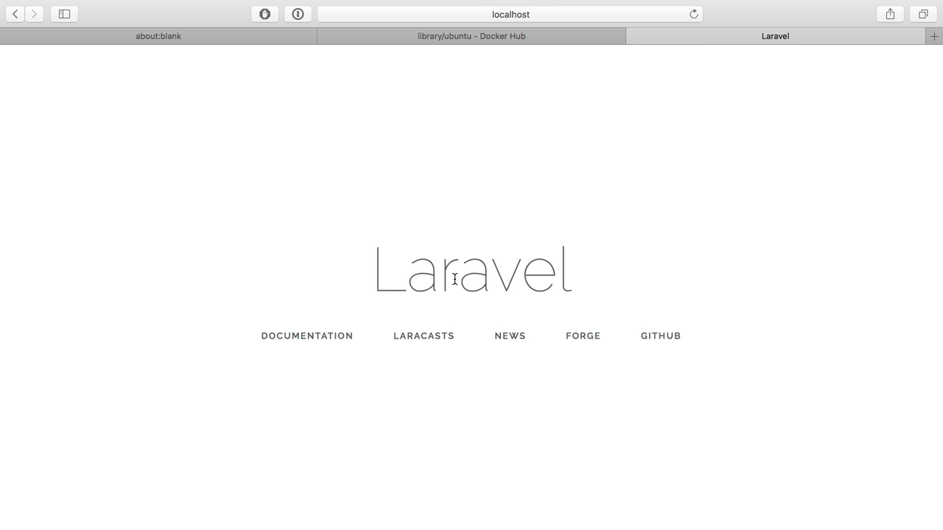
{"action": "mouse_move", "coordinate": [509, 284]}
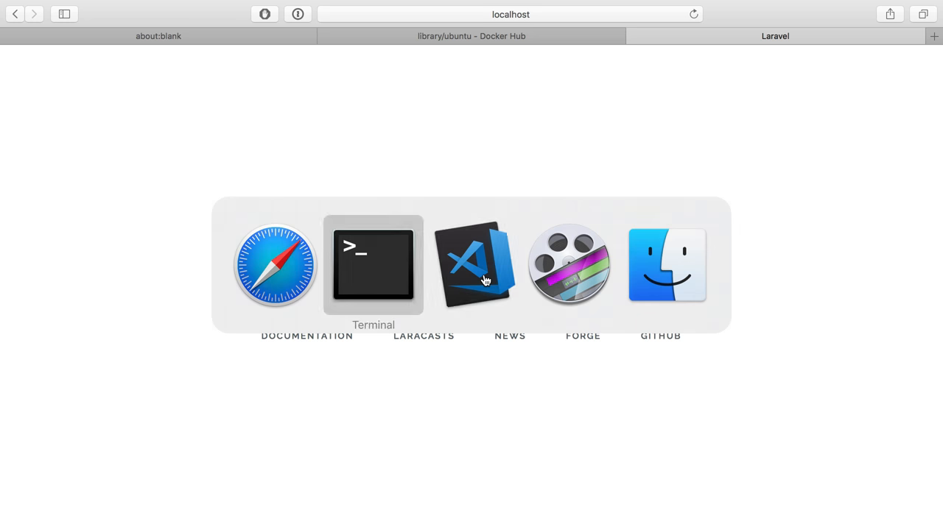
Bring up docker-compose.yml in Visual Studio Code to see the shippingdocker/phpapp:latest image line.
{"action": "left_click", "coordinate": [475, 265]}
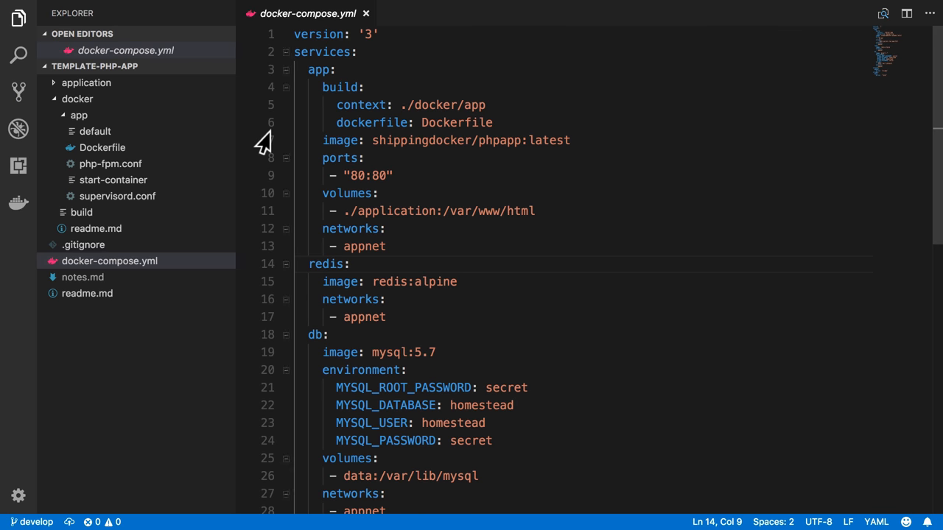
{"action": "mouse_move", "coordinate": [511, 229]}
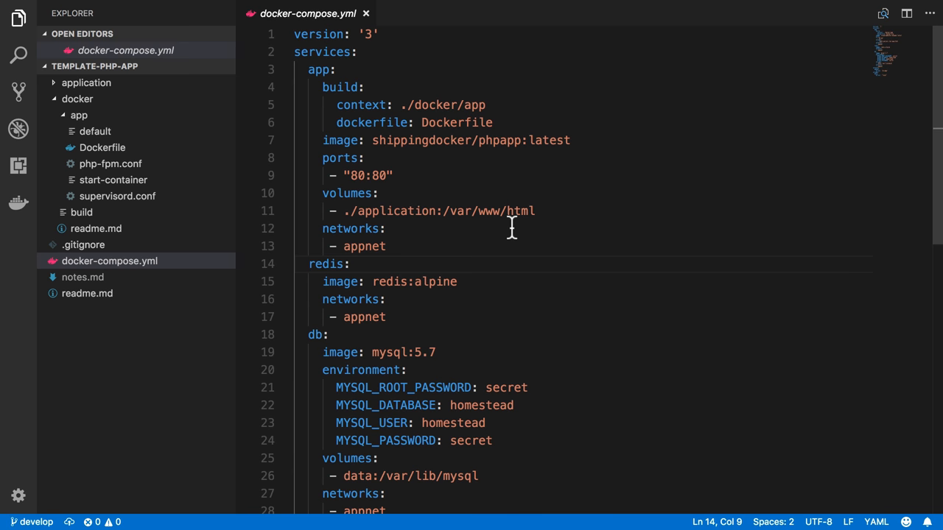
{"action": "mouse_move", "coordinate": [419, 122]}
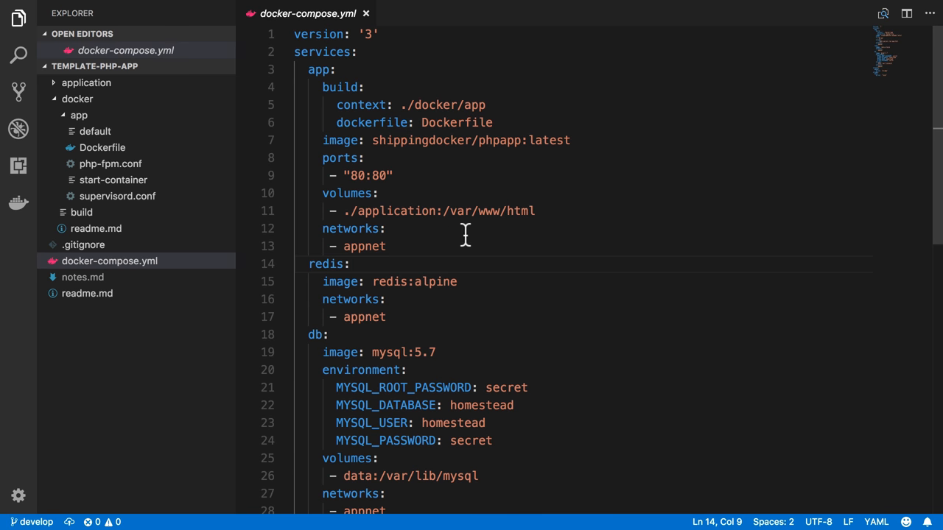
{"action": "mouse_move", "coordinate": [109, 180]}
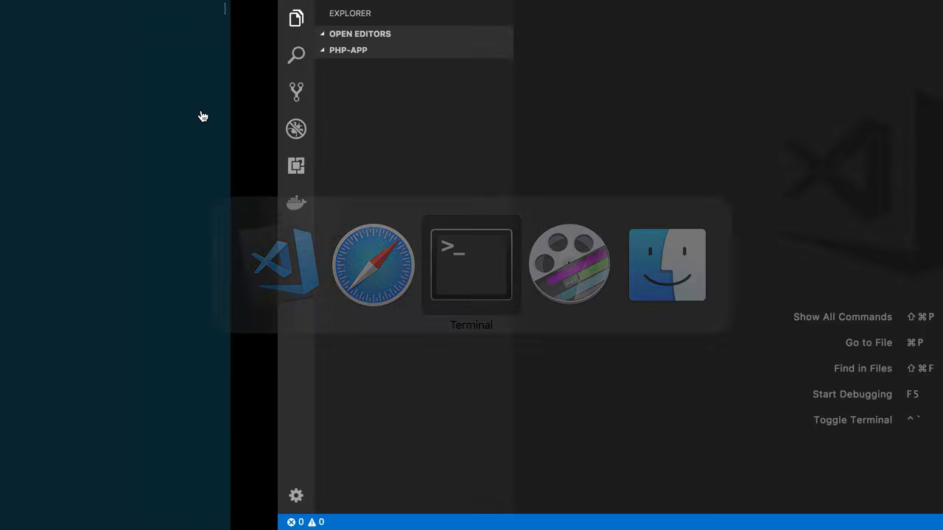
Run docker image ls to list the phpapp, redis, mysql and ubuntu images.
{"action": "left_click", "coordinate": [471, 265]}
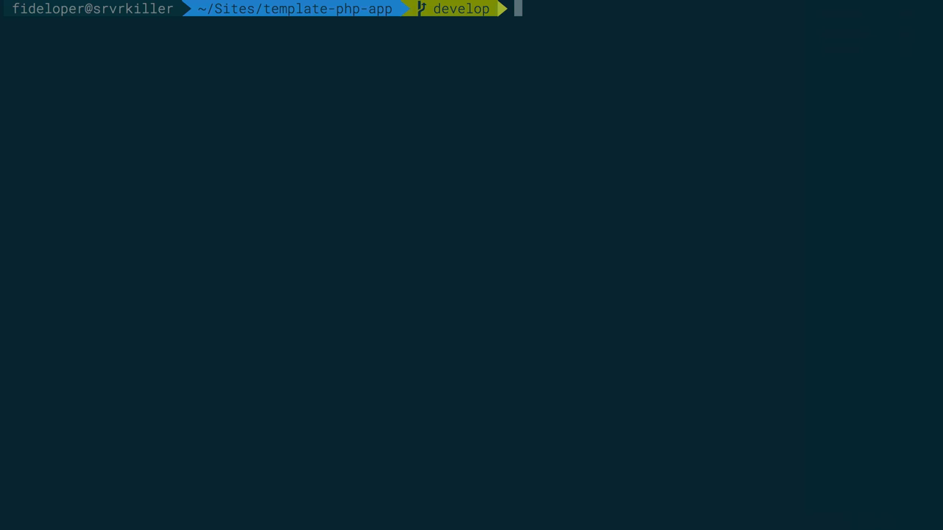
{"action": "type", "text": "docker image ls"}
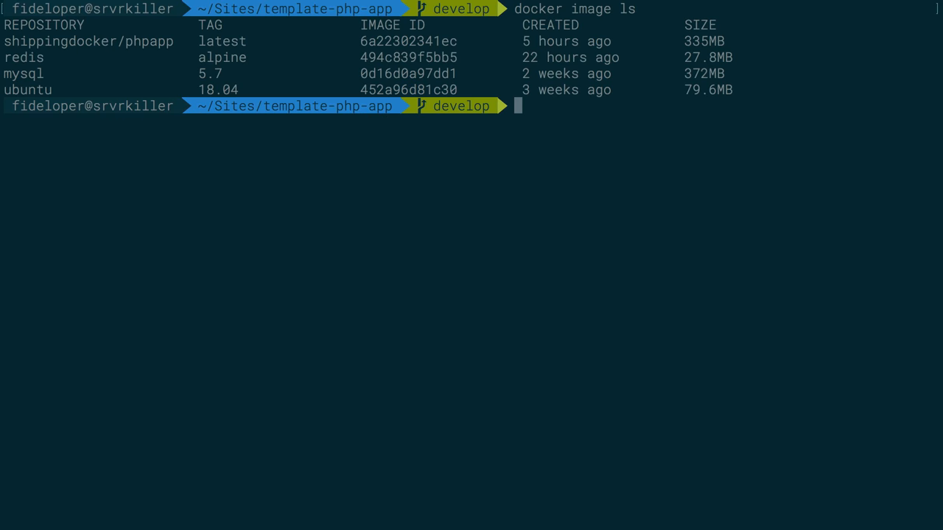
{"action": "mouse_move", "coordinate": [149, 175]}
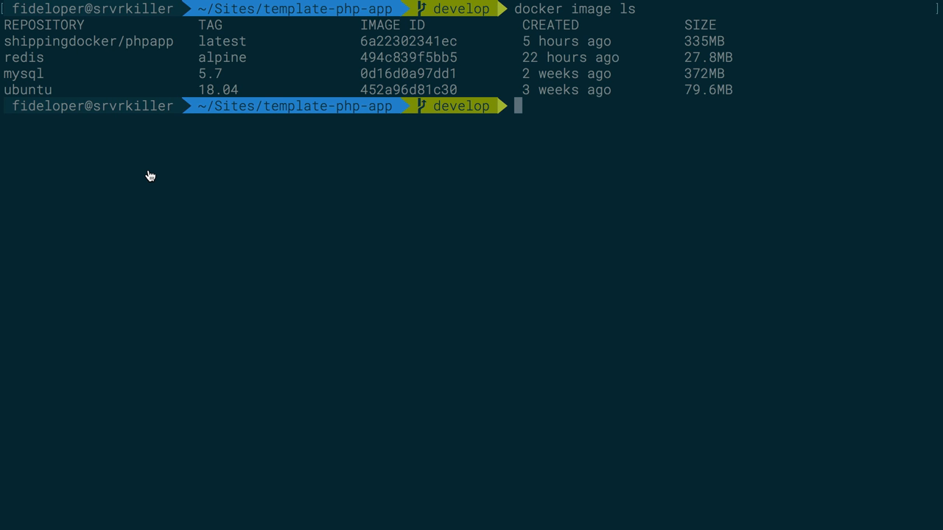
{"action": "mouse_move", "coordinate": [301, 153]}
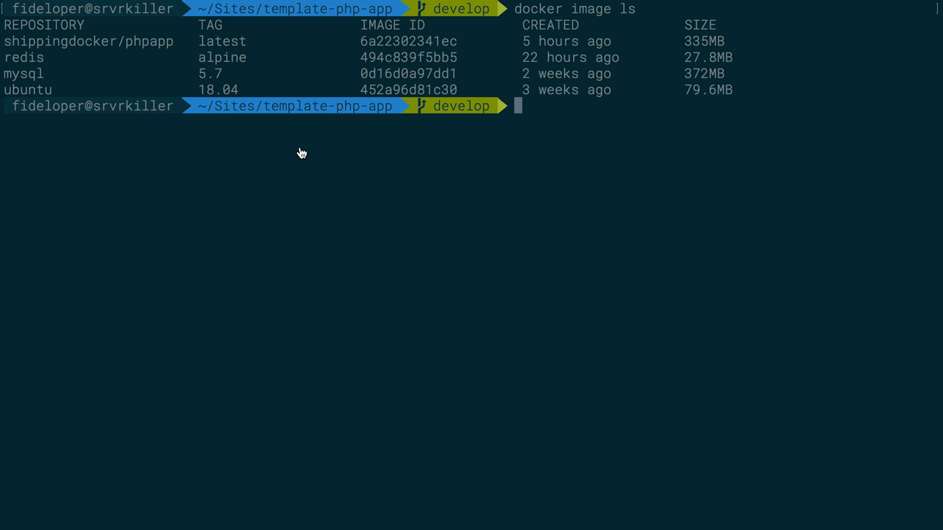
{"action": "mouse_move", "coordinate": [224, 137]}
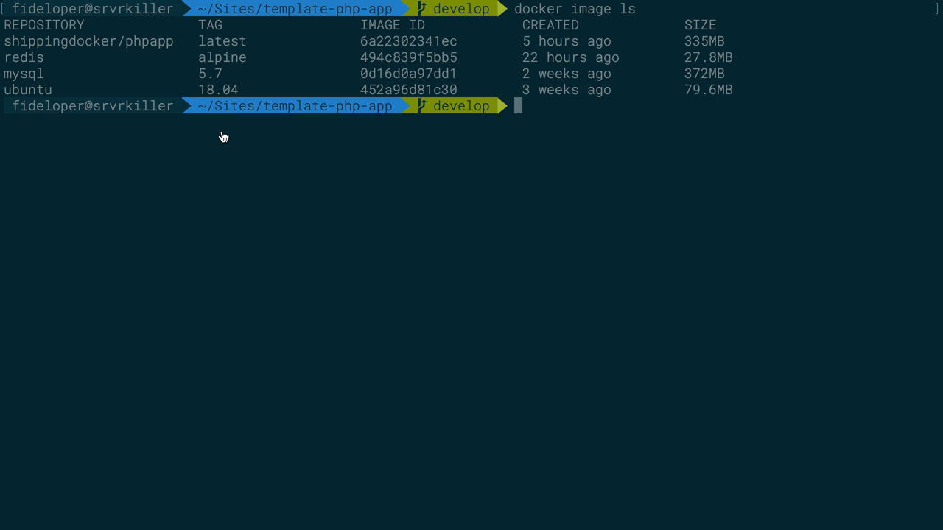
{"action": "type", "text": "class Som"}
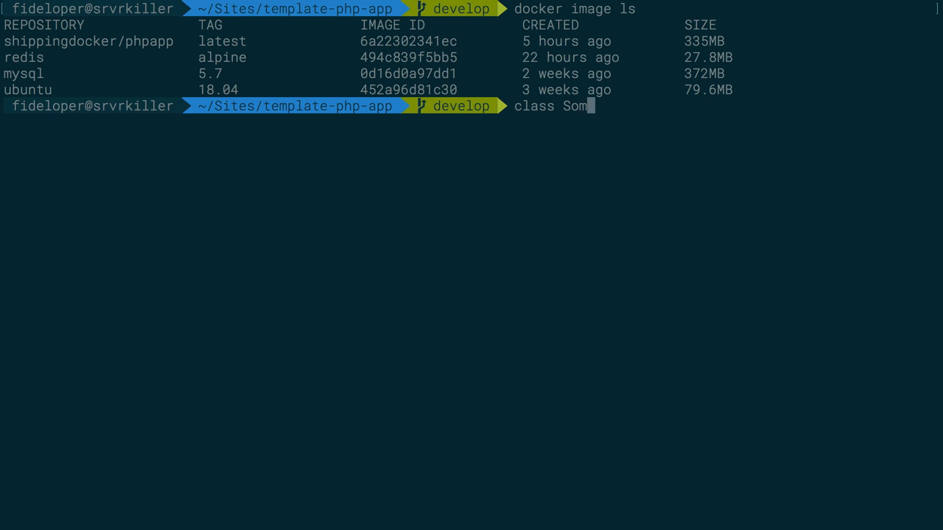
Enter the PHP snippet 'class SomeObject; $v = new SomeObject();' at the shell prompt.
{"action": "type", "text": "eObject;"}
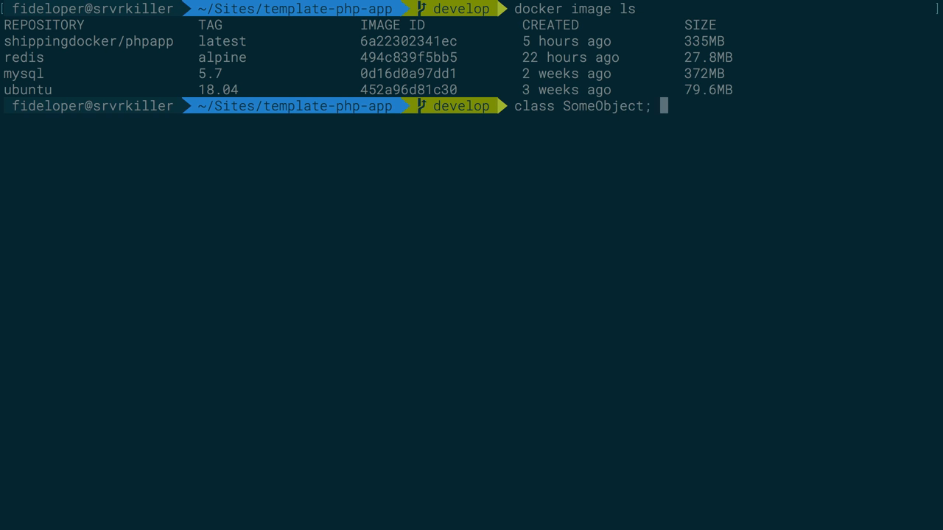
{"action": "type", "text": "$v"}
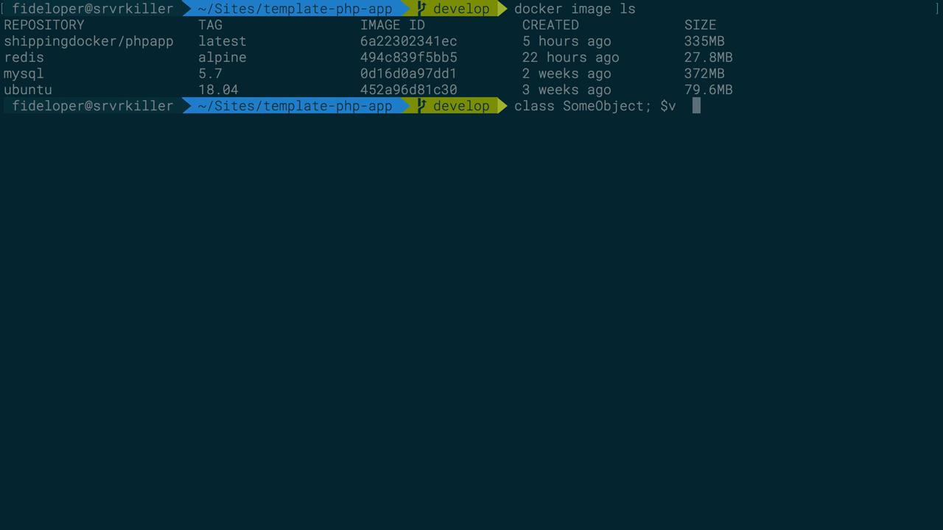
{"action": "type", "text": "= new SomeObject();"}
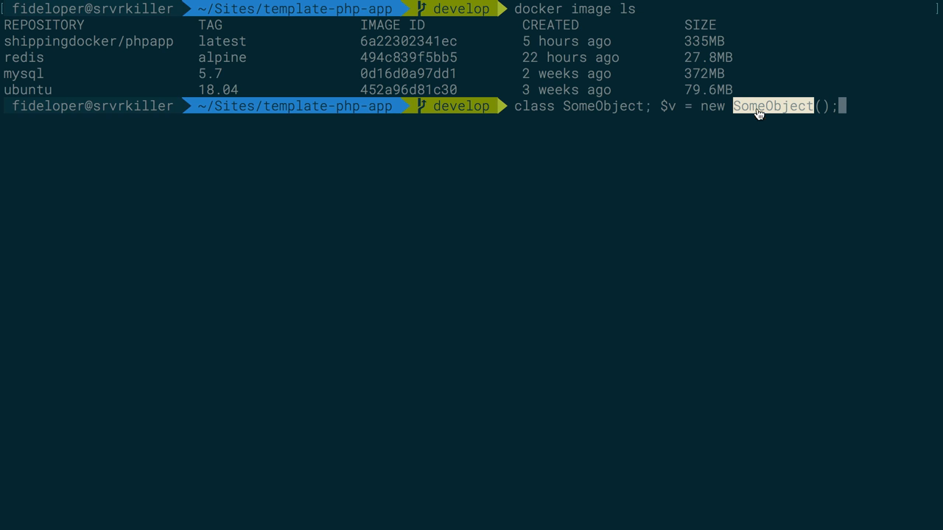
{"action": "mouse_move", "coordinate": [754, 123]}
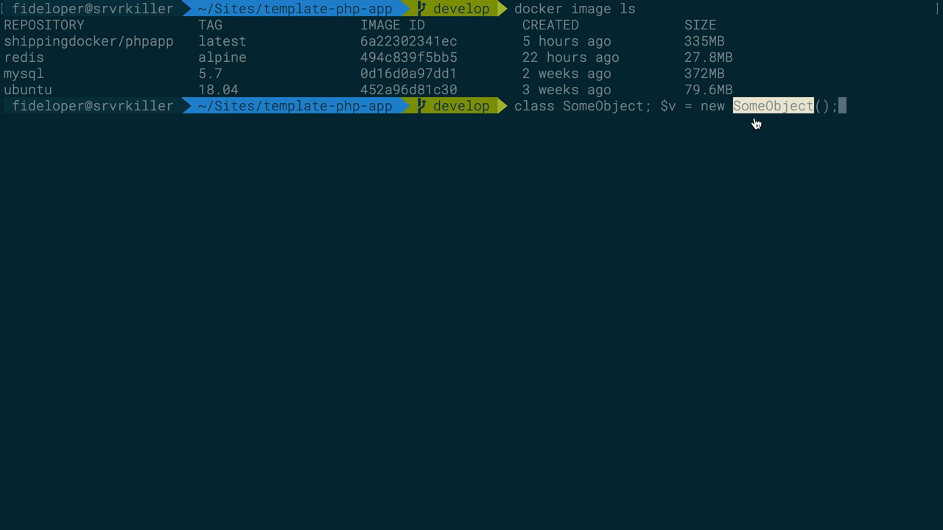
{"action": "mouse_move", "coordinate": [109, 75]}
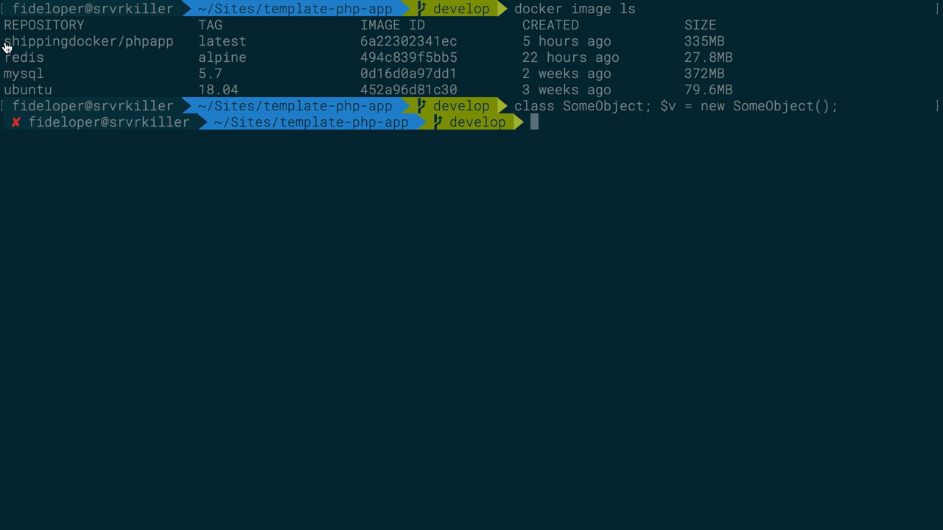
Run a detached shippingdocker/phpapp container on port 8080, then run docker-compose down.
{"action": "double_click", "coordinate": [96, 40]}
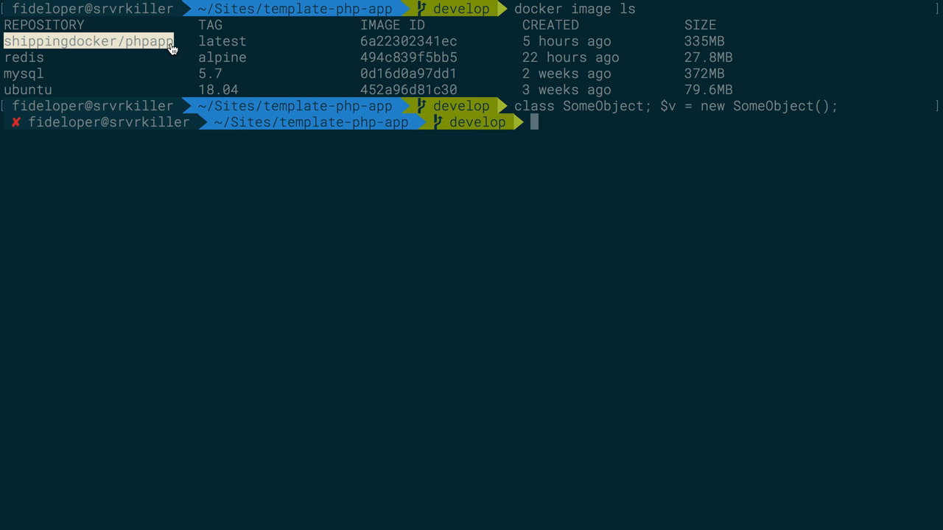
{"action": "type", "text": "docker run --rm -d -v $(pwd)/application:/var/www/html -p 8080:80 shippingdocker/phpapp"}
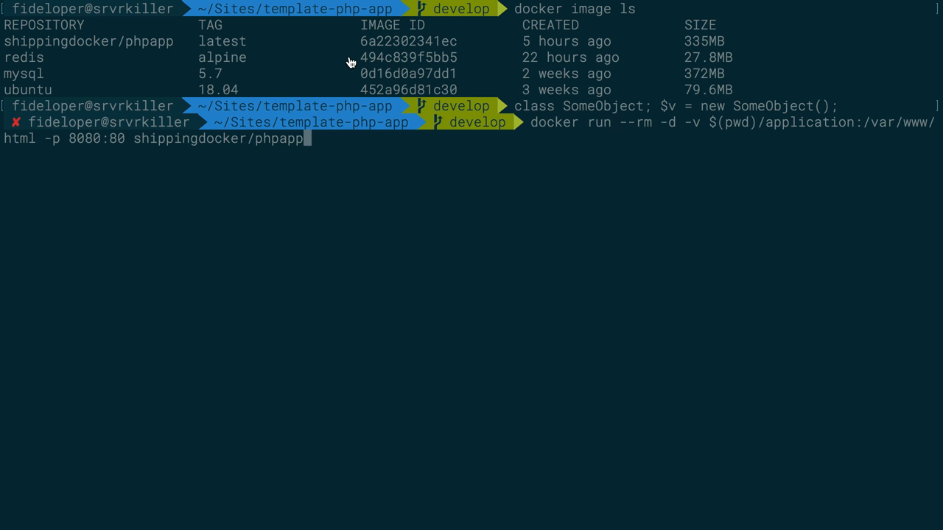
{"action": "mouse_move", "coordinate": [638, 134]}
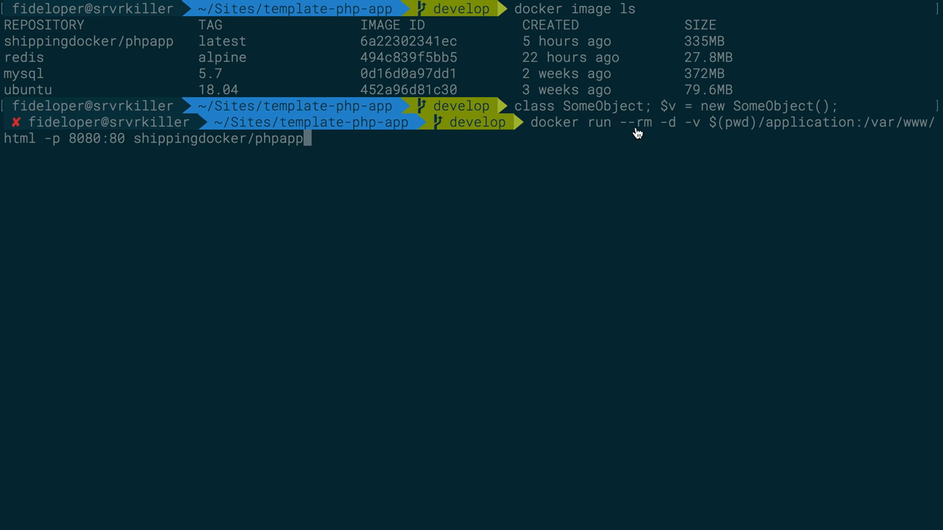
{"action": "mouse_move", "coordinate": [653, 143]}
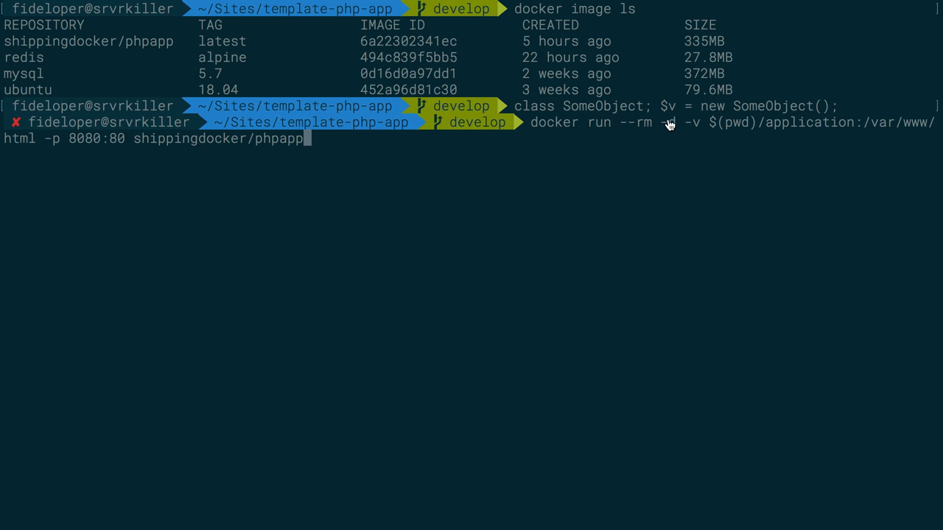
{"action": "type", "text": "d"}
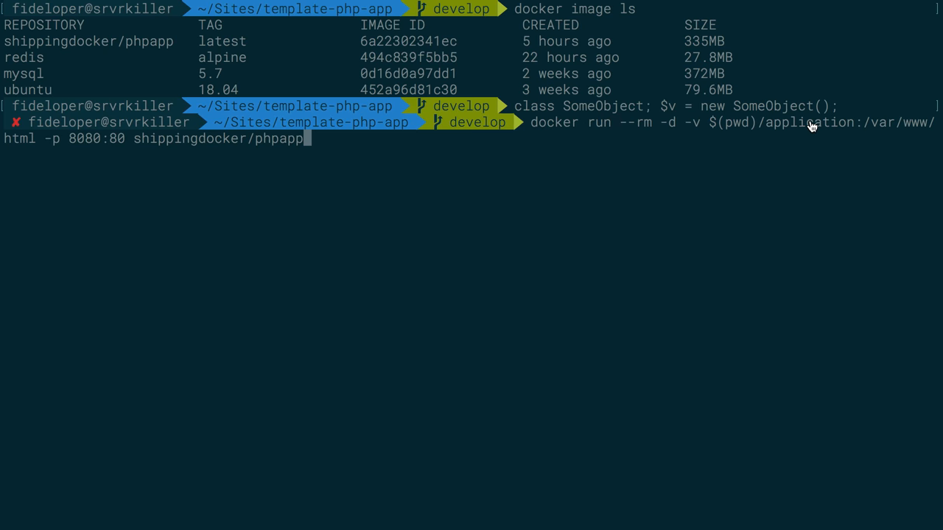
{"action": "mouse_move", "coordinate": [780, 133]}
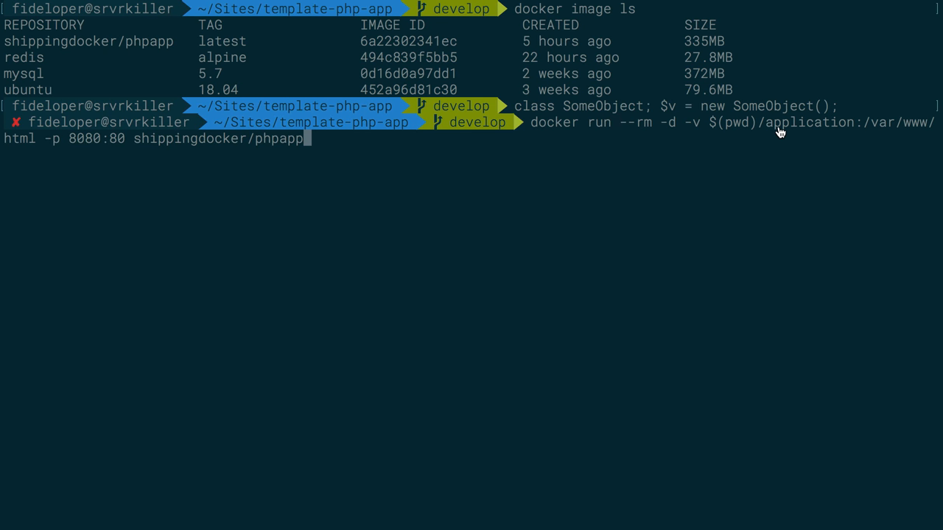
{"action": "mouse_move", "coordinate": [842, 139]}
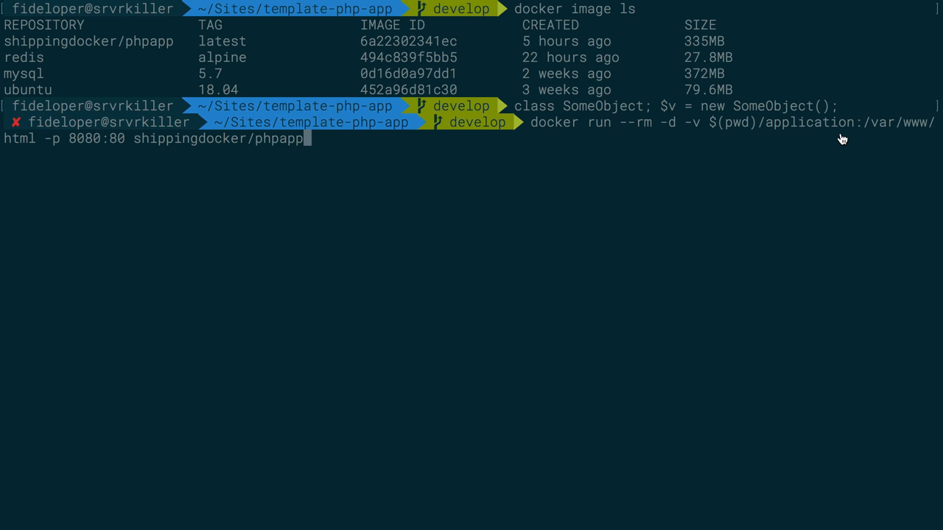
{"action": "mouse_move", "coordinate": [41, 163]}
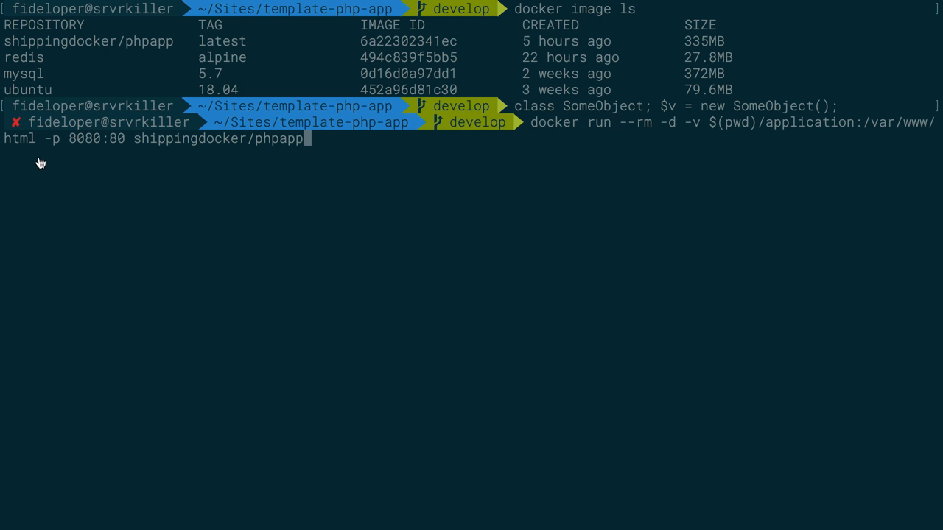
{"action": "mouse_move", "coordinate": [38, 159]}
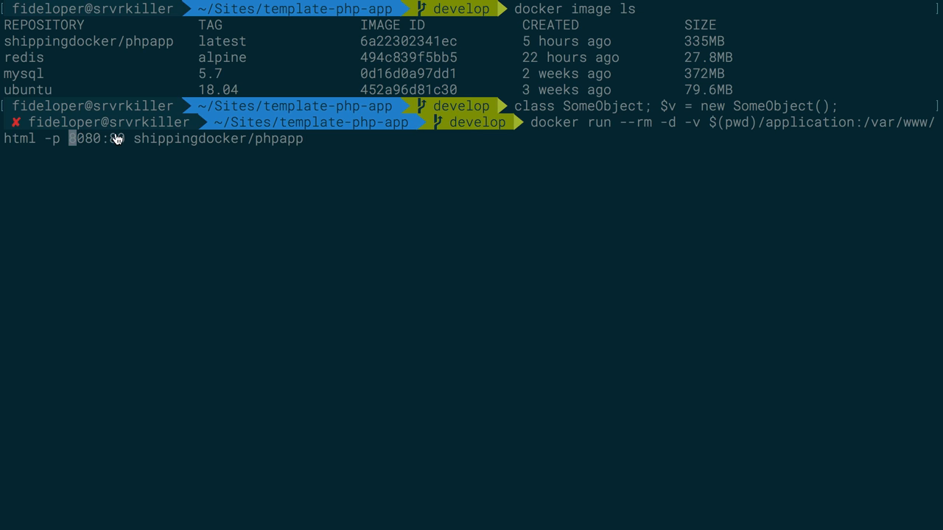
{"action": "type", "text": "80"}
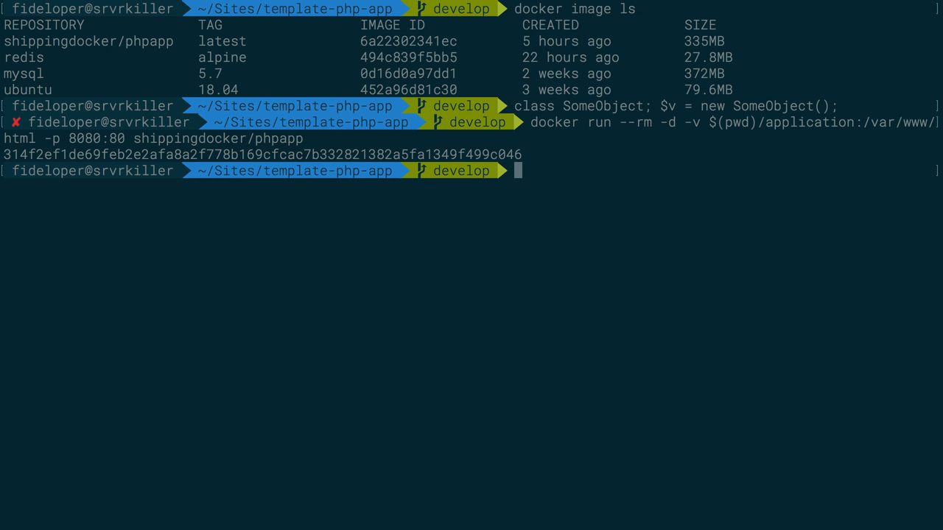
{"action": "type", "text": "docker-com"}
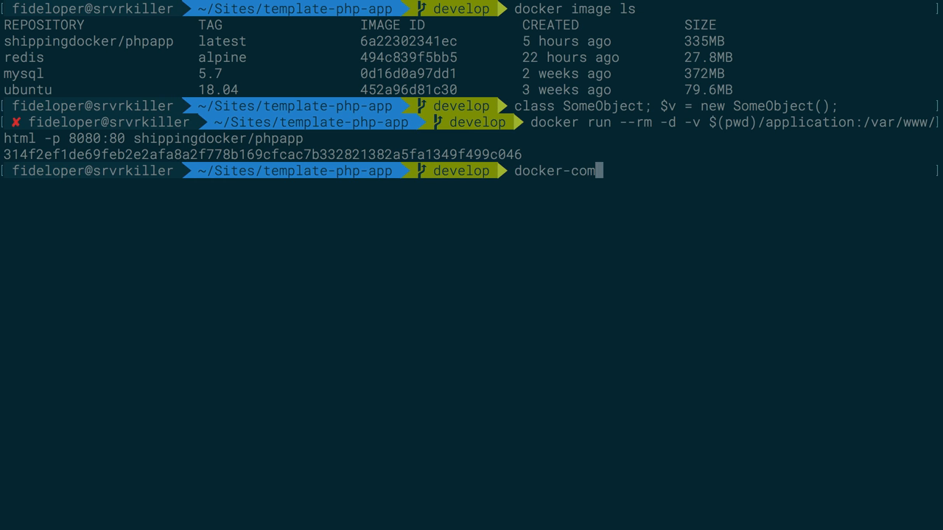
{"action": "key", "text": "Enter"}
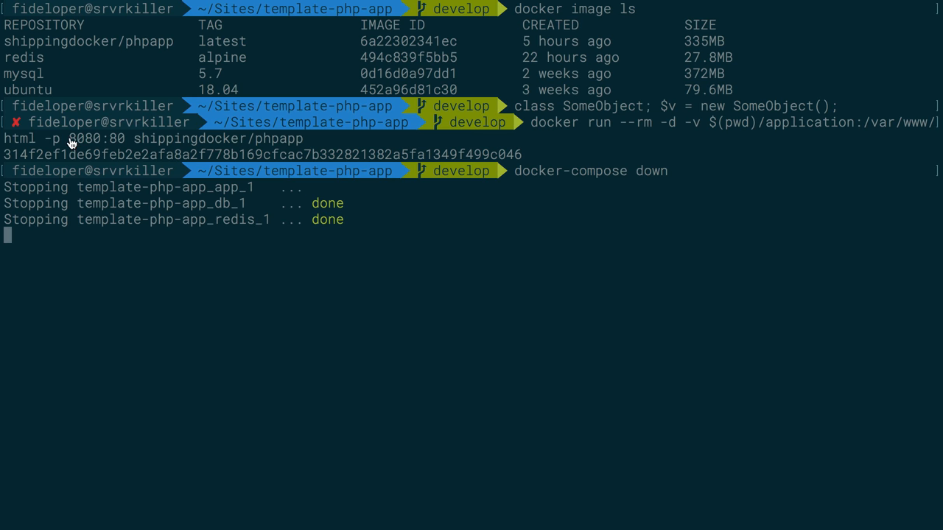
{"action": "mouse_move", "coordinate": [551, 145]}
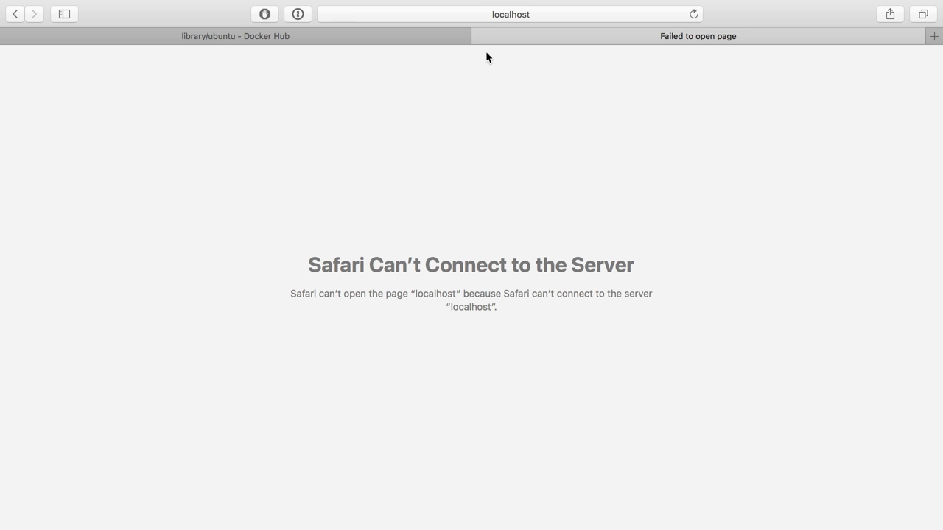
Reload localhost in Safari to bring back the Laravel welcome page.
{"action": "left_click", "coordinate": [506, 14]}
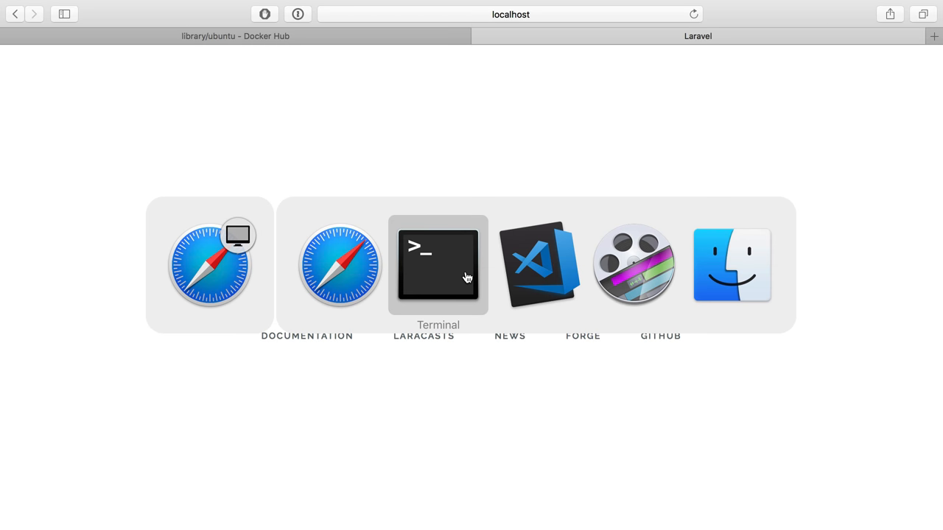
Run docker ps to confirm the shippingdocker/phpapp container is running.
{"action": "left_click", "coordinate": [437, 265]}
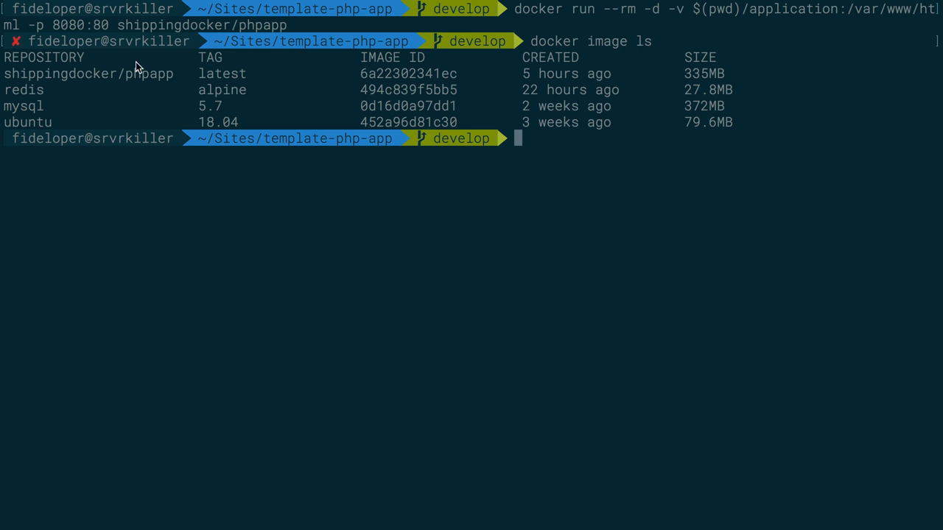
{"action": "type", "text": "dock"}
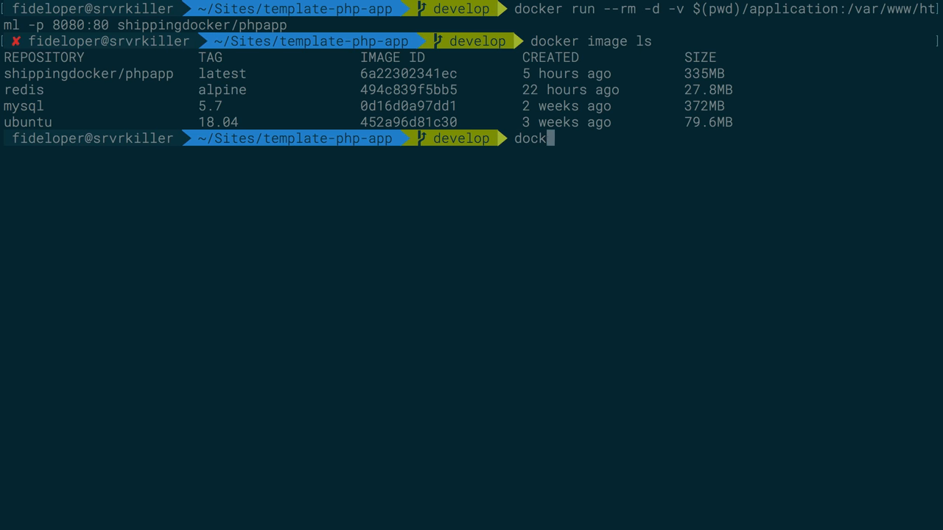
{"action": "type", "text": "docker ps"}
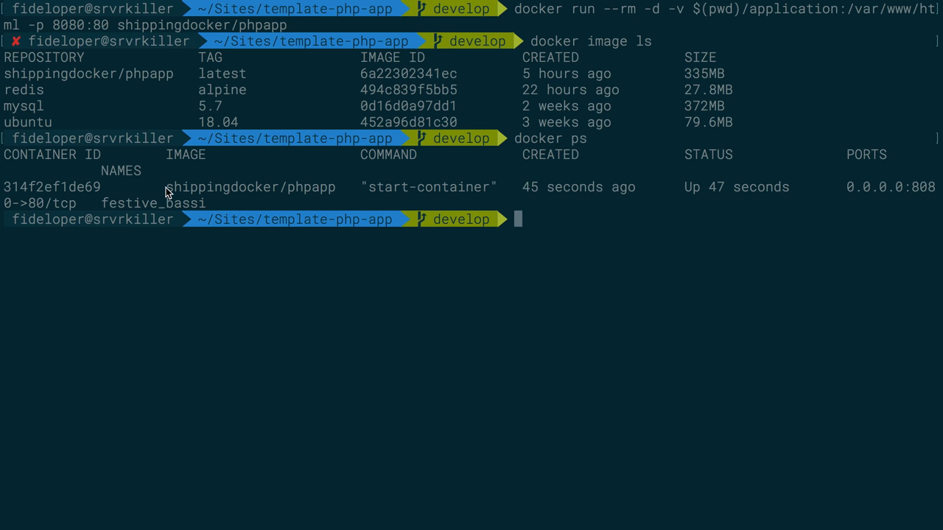
{"action": "mouse_move", "coordinate": [300, 193]}
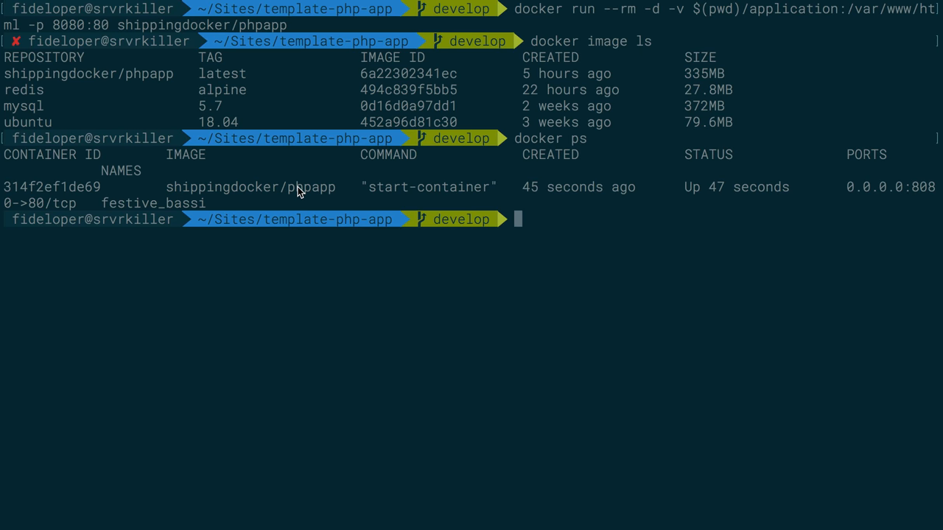
{"action": "mouse_move", "coordinate": [303, 236]}
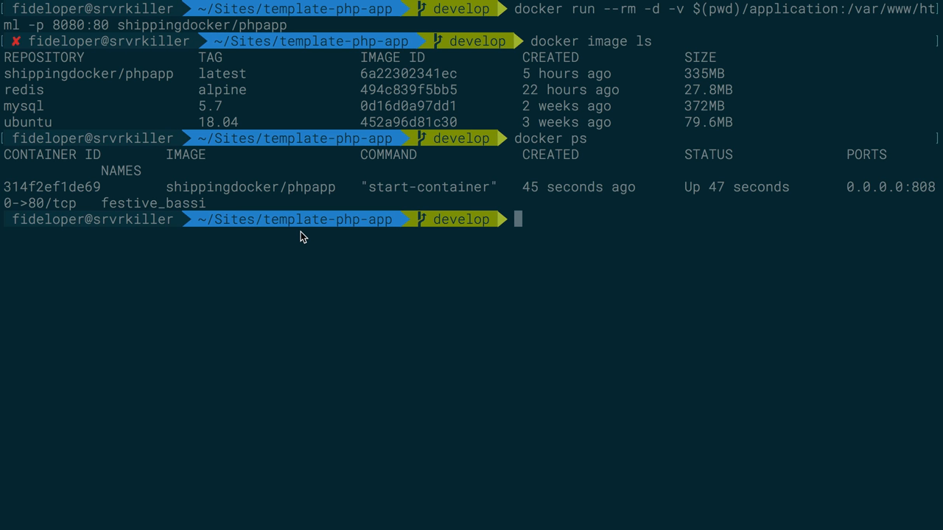
{"action": "mouse_move", "coordinate": [39, 80]}
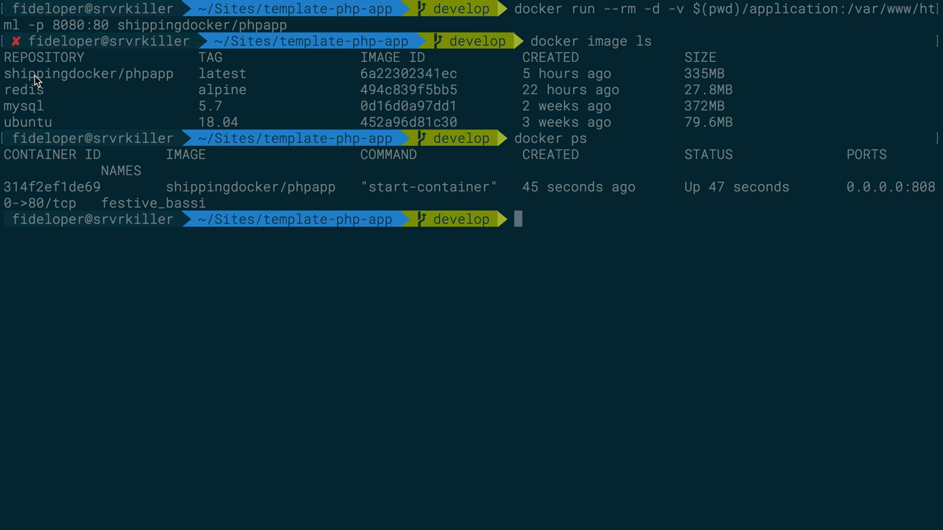
{"action": "type", "text": "docker stop 314f2ef1de69"}
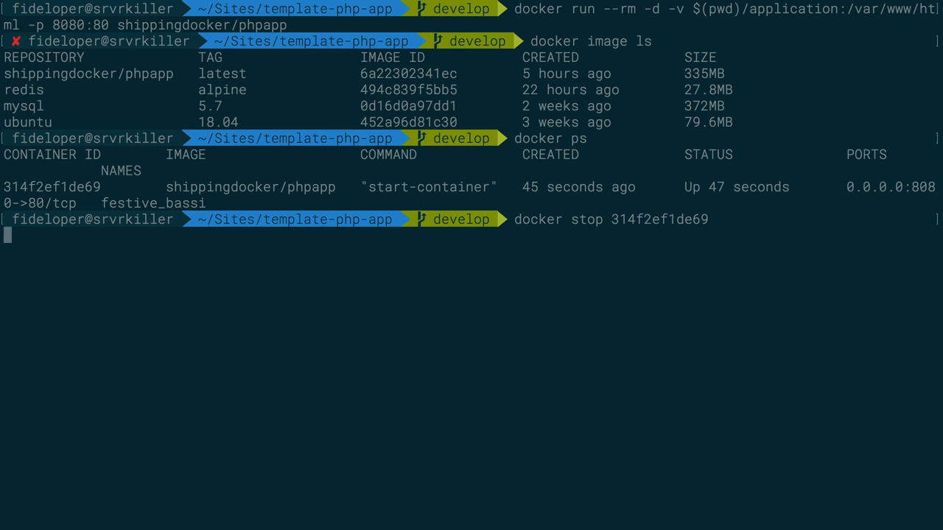
Remove container 314f2ef1de69 with docker rm and list the Docker images again.
{"action": "type", "text": "docker rm 314f2ef1de69"}
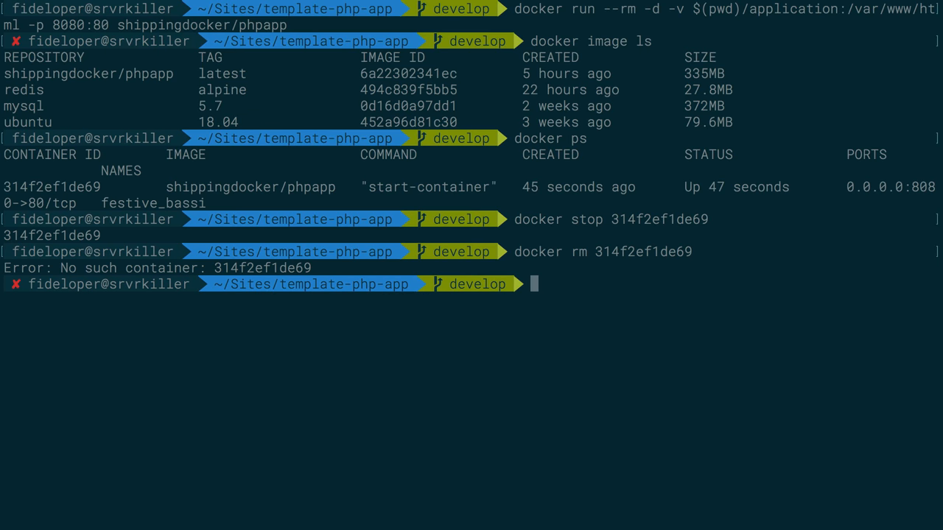
{"action": "mouse_move", "coordinate": [567, 38]}
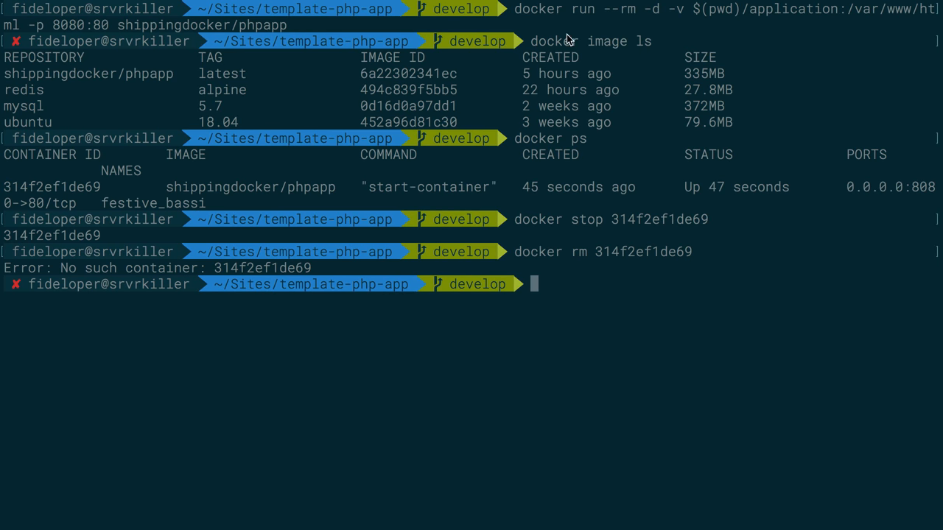
{"action": "mouse_move", "coordinate": [588, 50]}
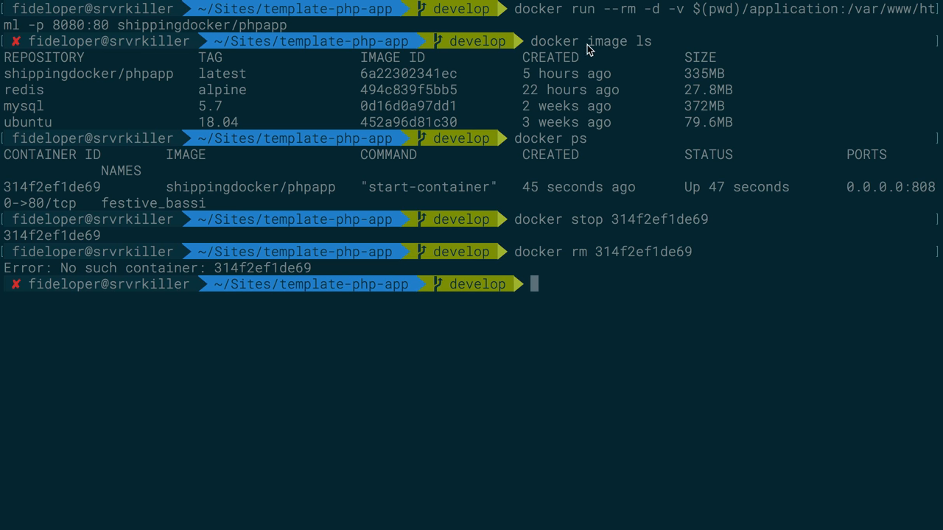
{"action": "type", "text": "docker image l"}
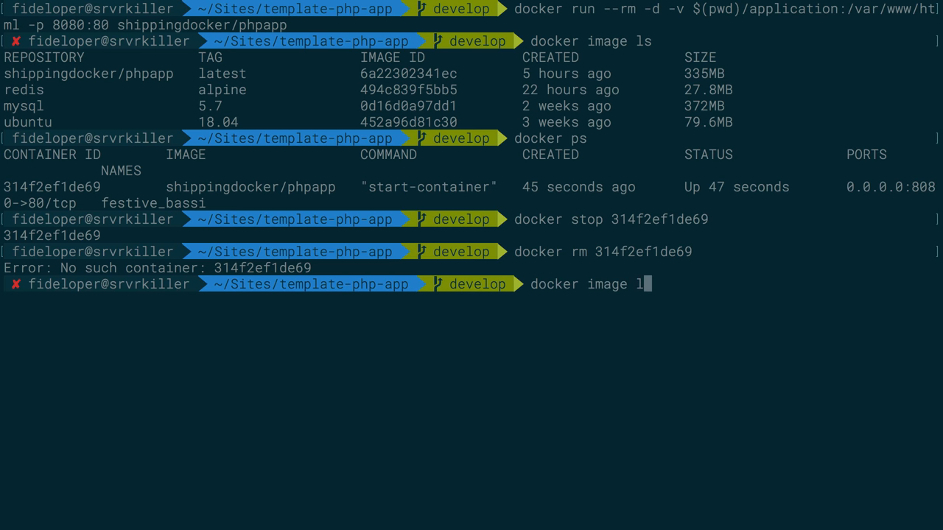
{"action": "key", "text": "Enter"}
{"action": "type", "text": "docker"}
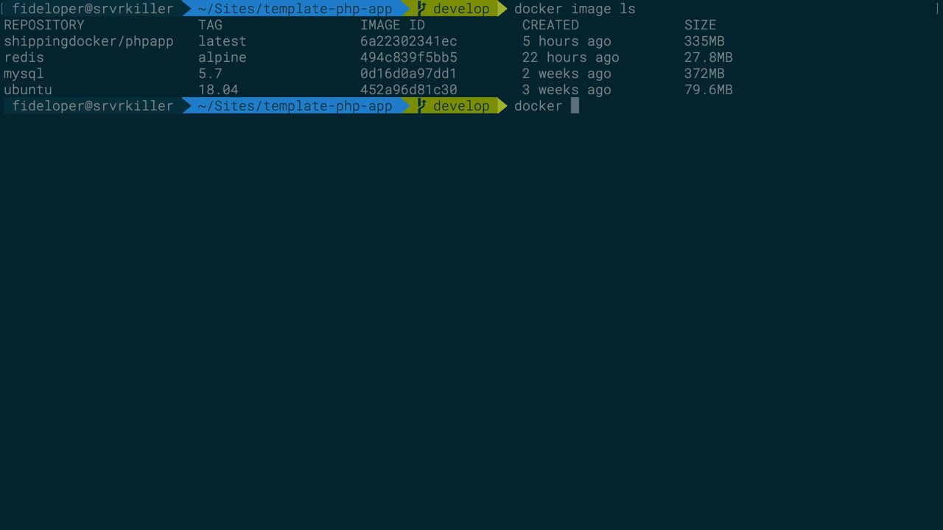
Rerun docker image ls and delete every image with docker image rm $(docker image ls -q).
{"action": "key", "text": "BackSpace"}
{"action": "type", "text": " image ls"}
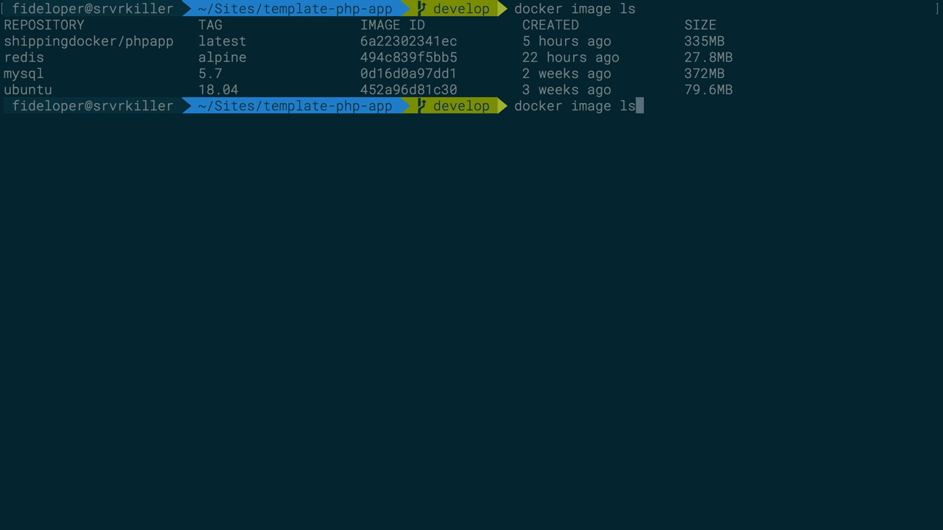
{"action": "key", "text": "Enter"}
{"action": "type", "text": "docker image ls -q"}
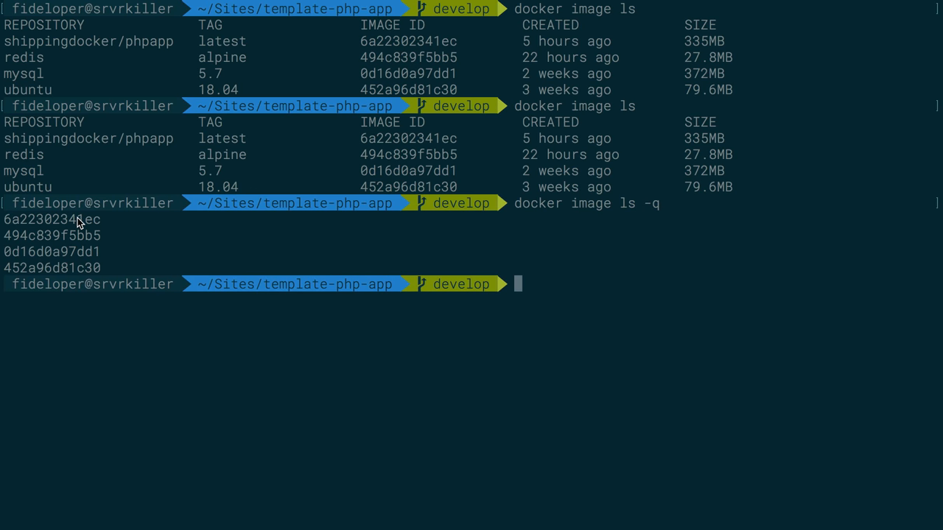
{"action": "double_click", "coordinate": [408, 138]}
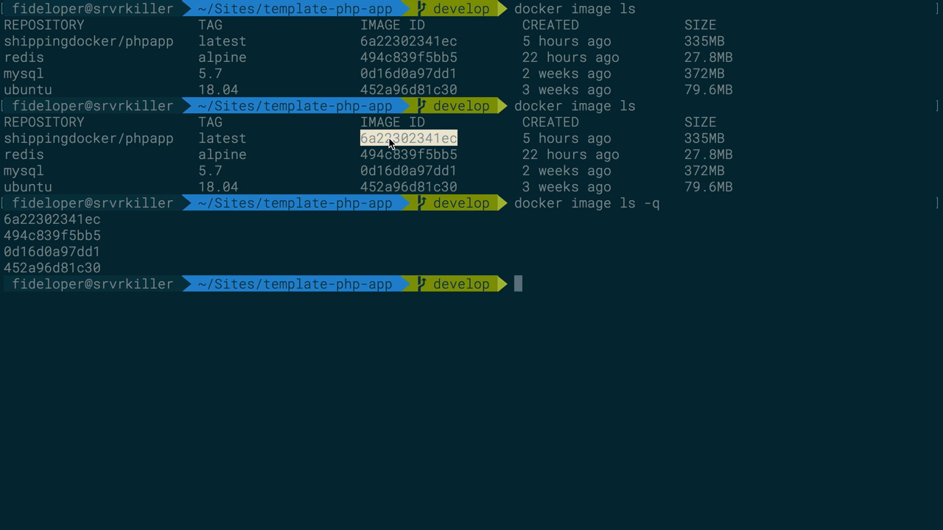
{"action": "type", "text": "docker image rm $"}
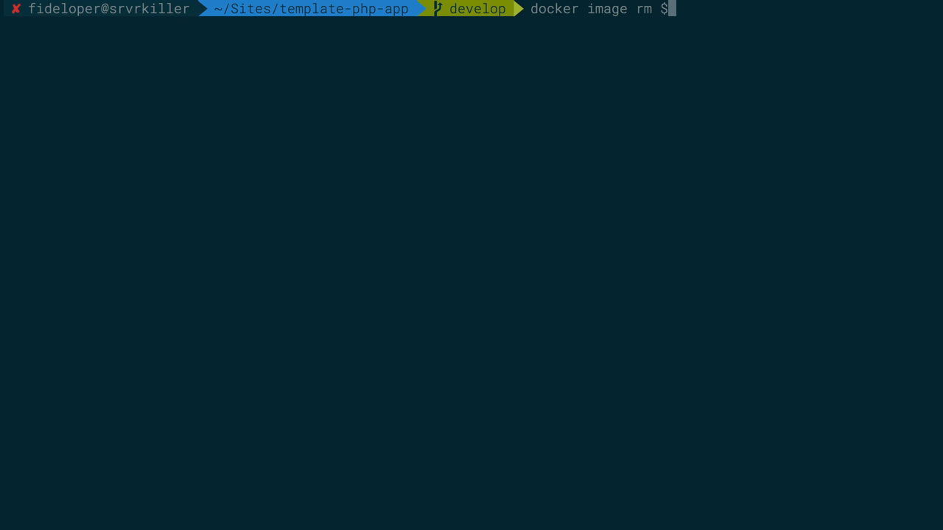
{"action": "type", "text": "(docker"}
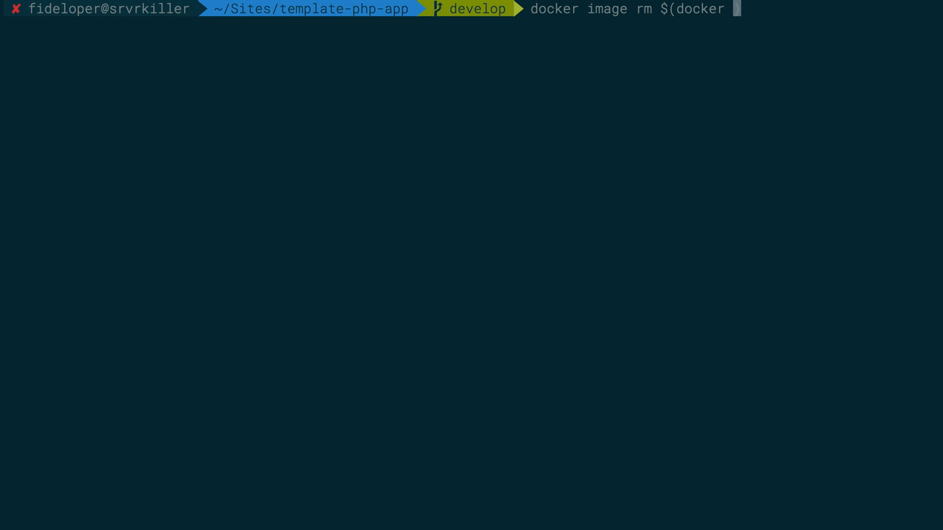
{"action": "type", "text": "image ls -q"}
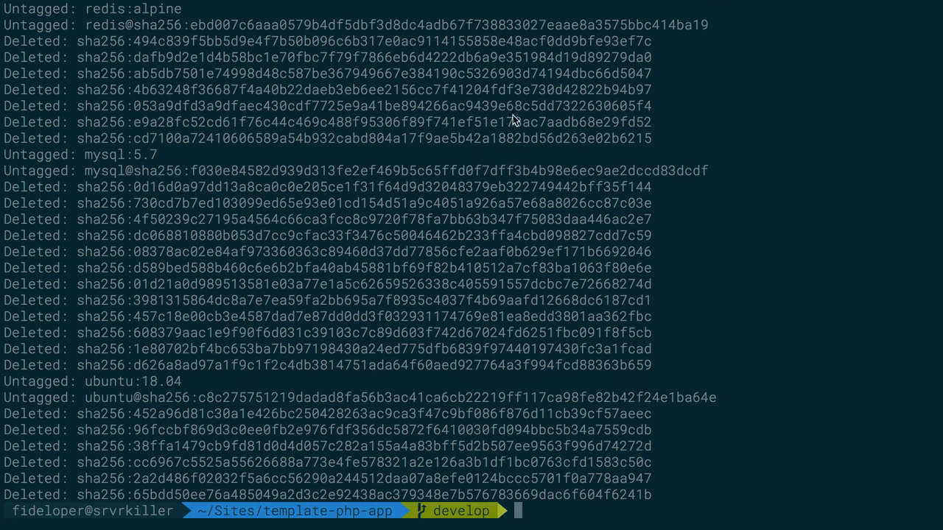
{"action": "type", "text": "docker iuna"}
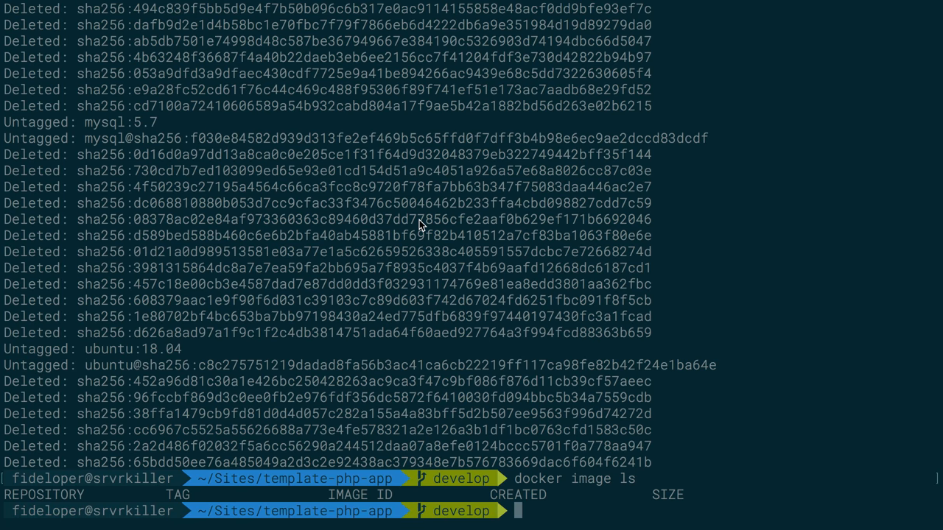
{"action": "mouse_move", "coordinate": [449, 310]}
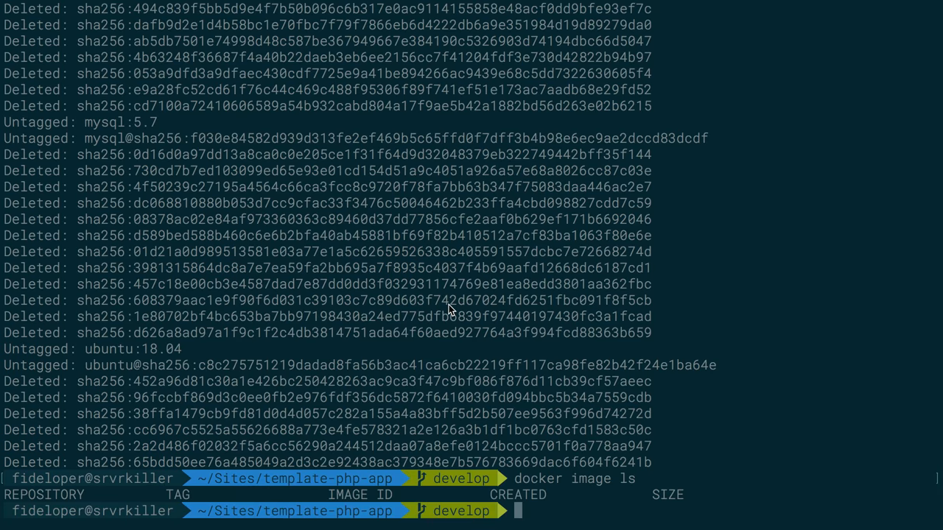